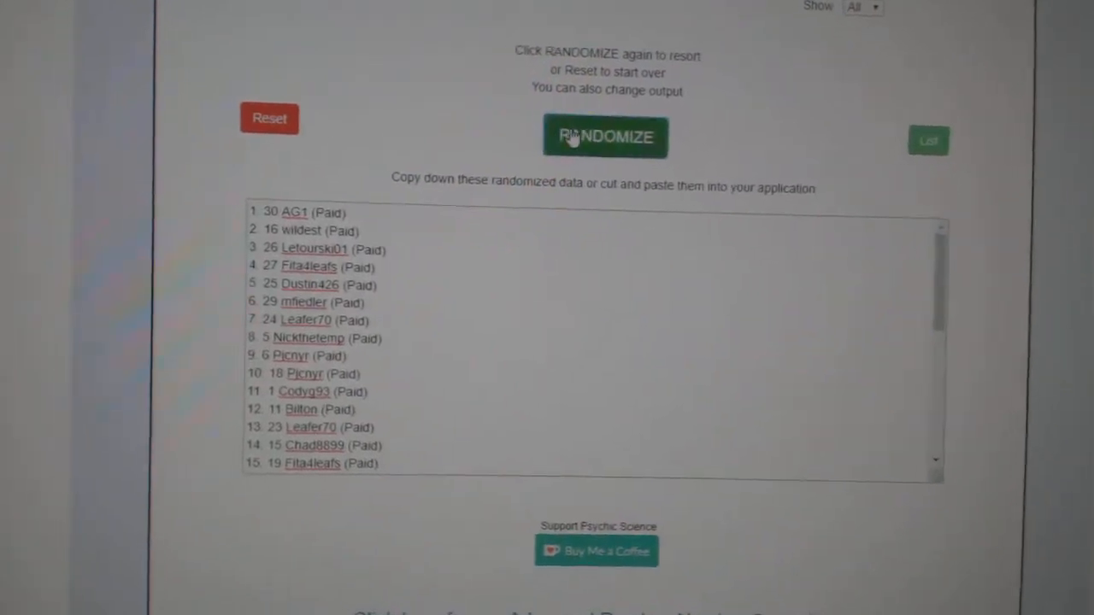
# Randomize the 30 paid participant names and copy the whole shuffled list
pyautogui.click(606, 137)
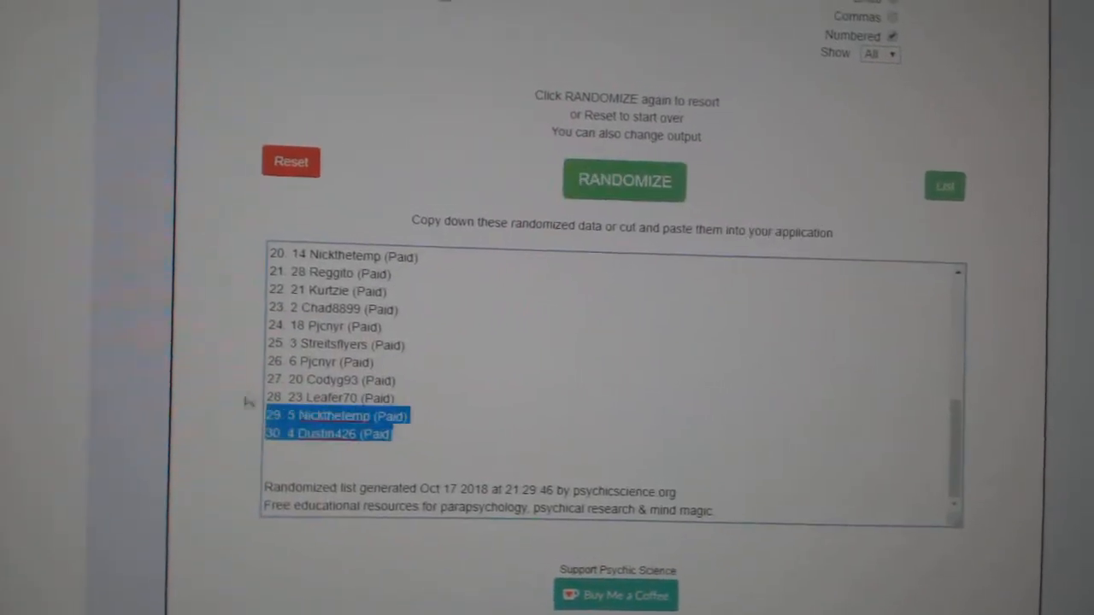
pyautogui.click(624, 181)
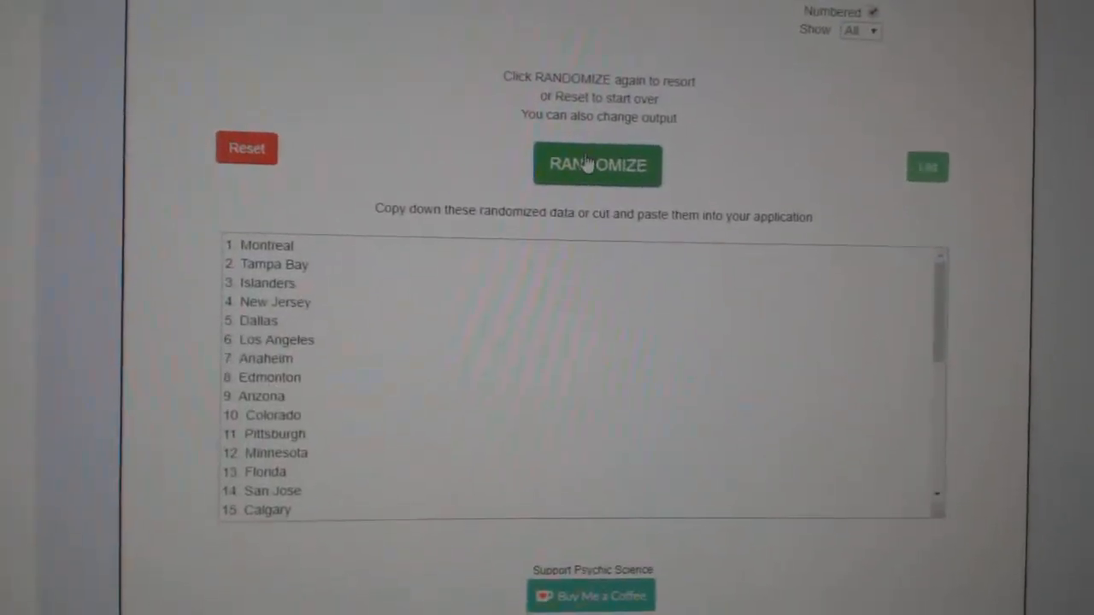
# Randomize the hockey team names and copy all thirty shuffled lines
pyautogui.click(599, 164)
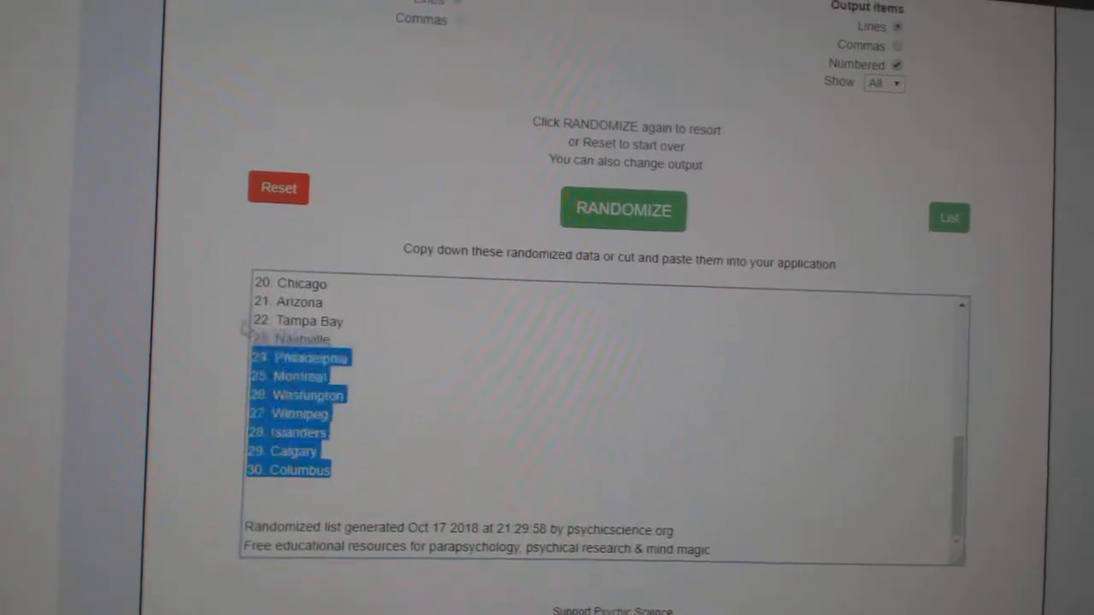
pyautogui.click(622, 209)
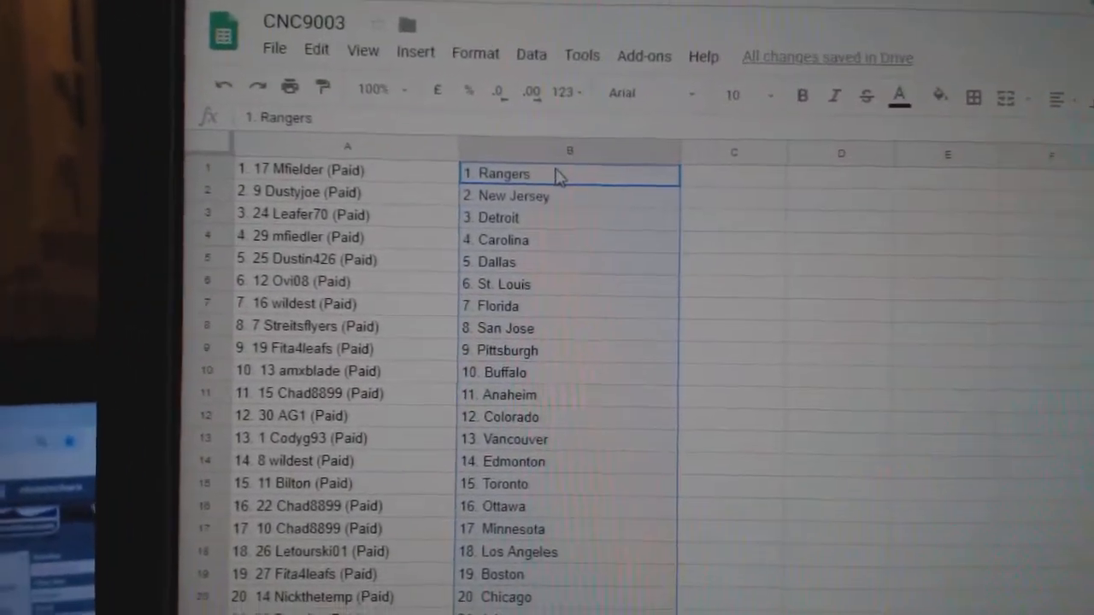
# Paste the teams into column B and review rows 1–30, ending with Columbus
pyautogui.scroll(-3)
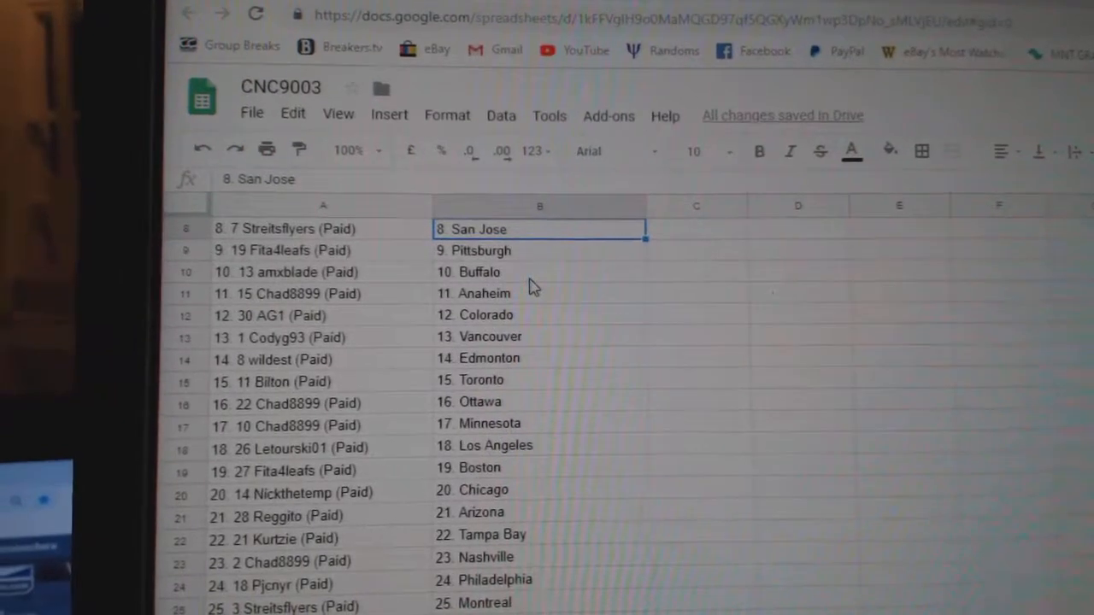
pyautogui.click(541, 338)
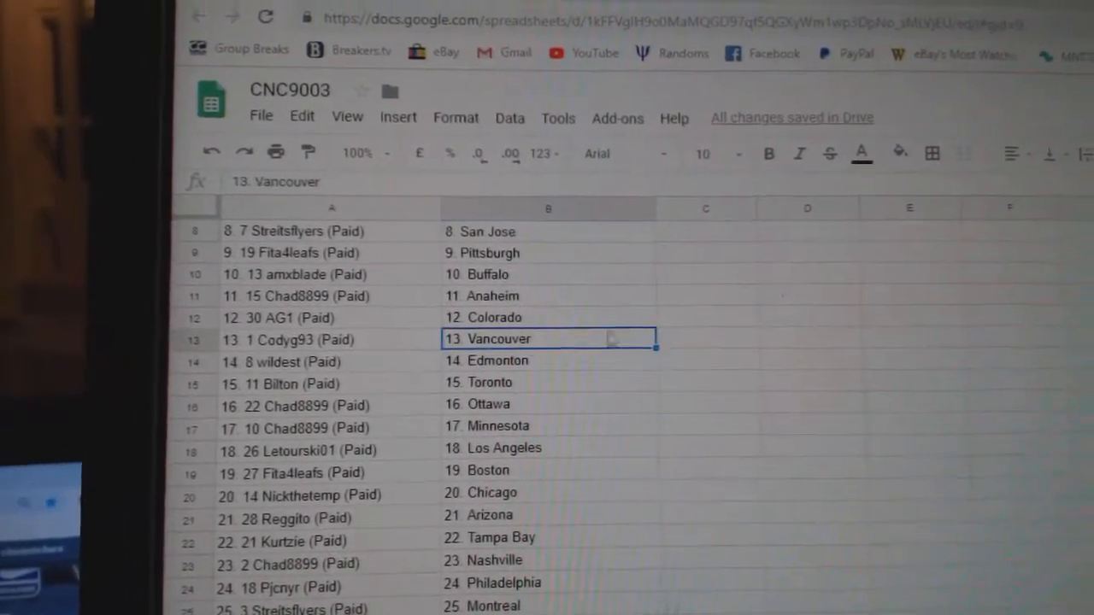
pyautogui.scroll(-3)
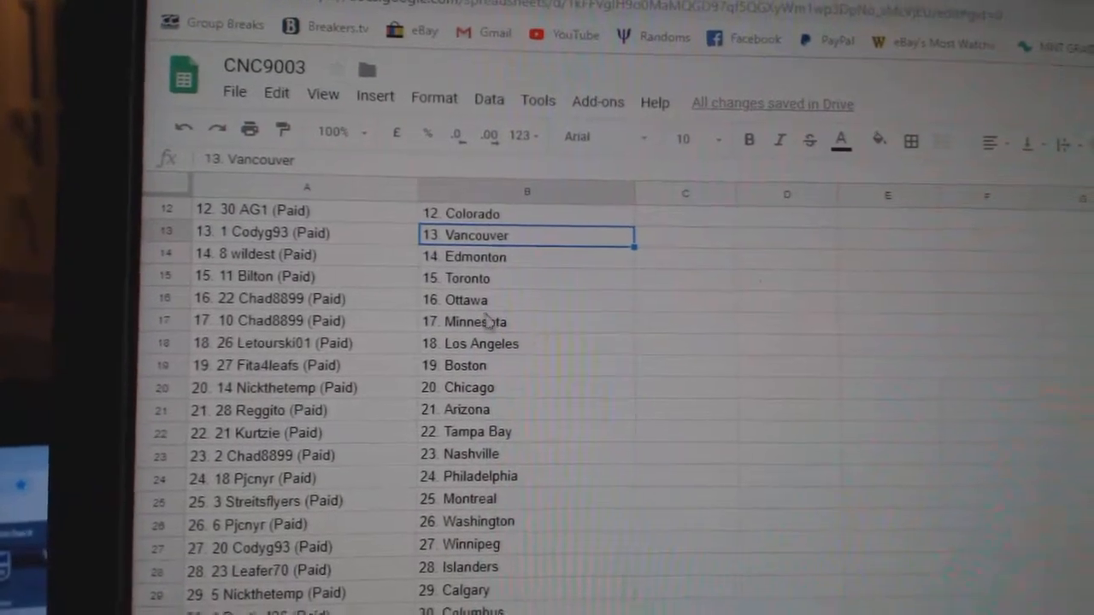
pyautogui.scroll(-3)
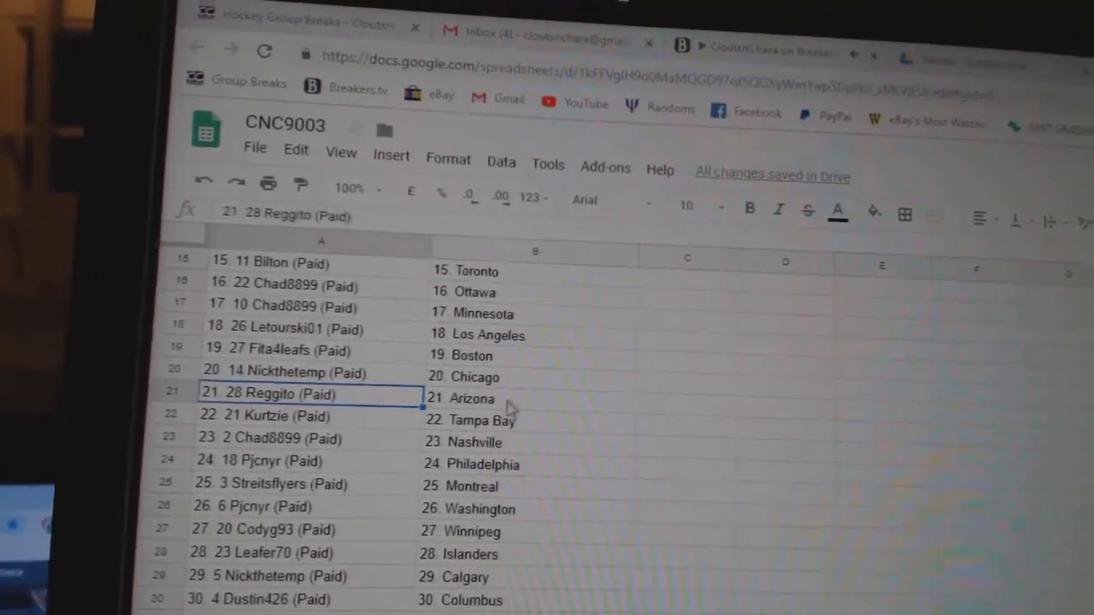
pyautogui.scroll(-3)
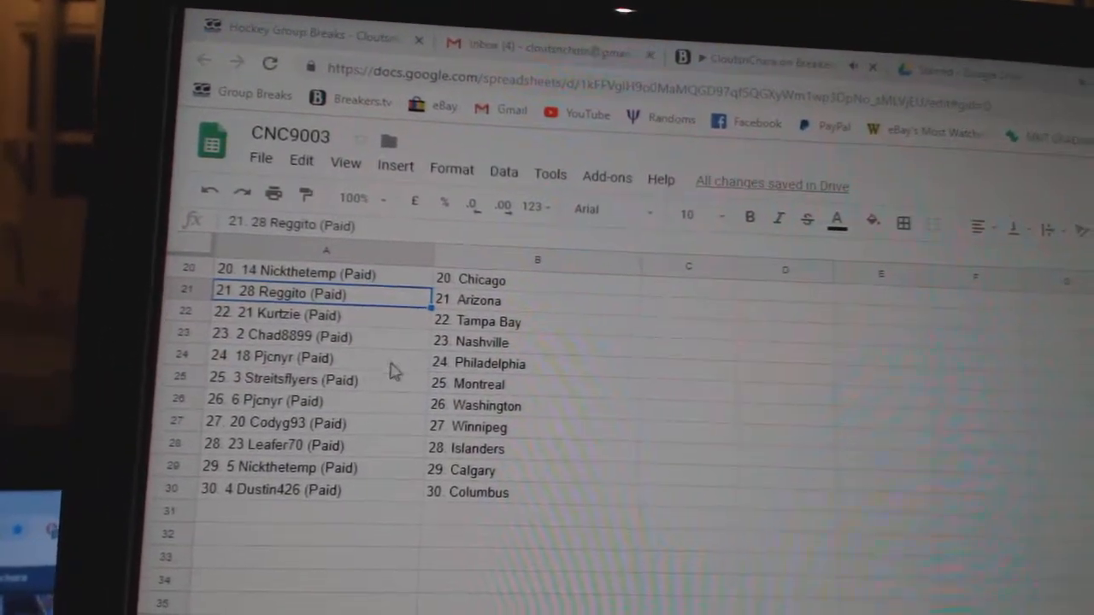